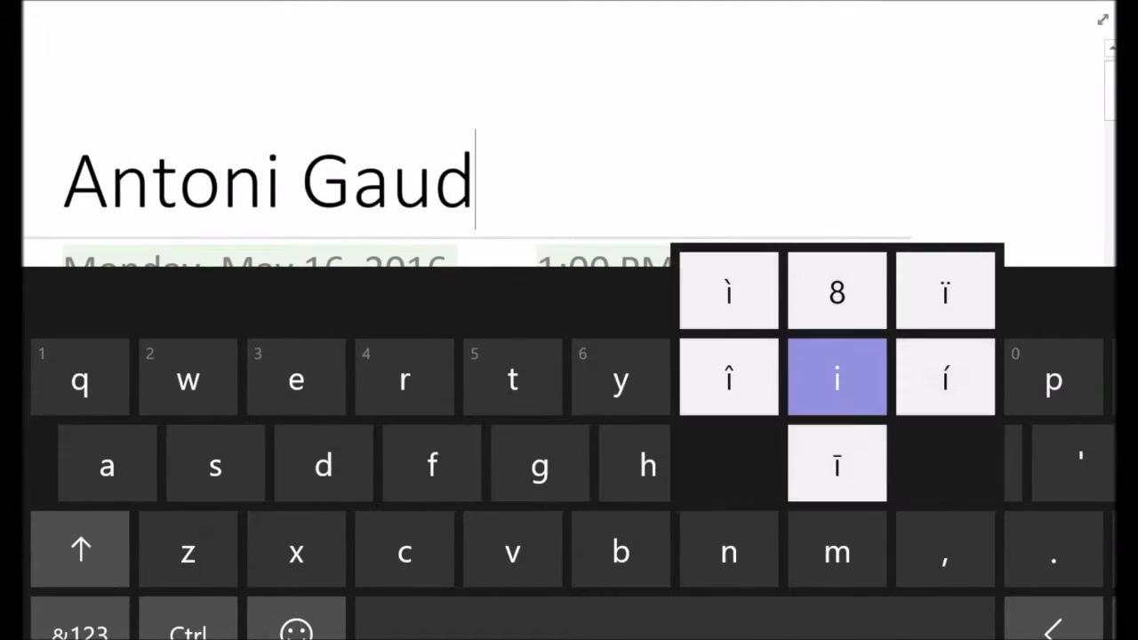
# Step: Complete the title as 'Antoni Gaudí' with the accented í and scroll to the biography notes
pyautogui.click(945, 377)
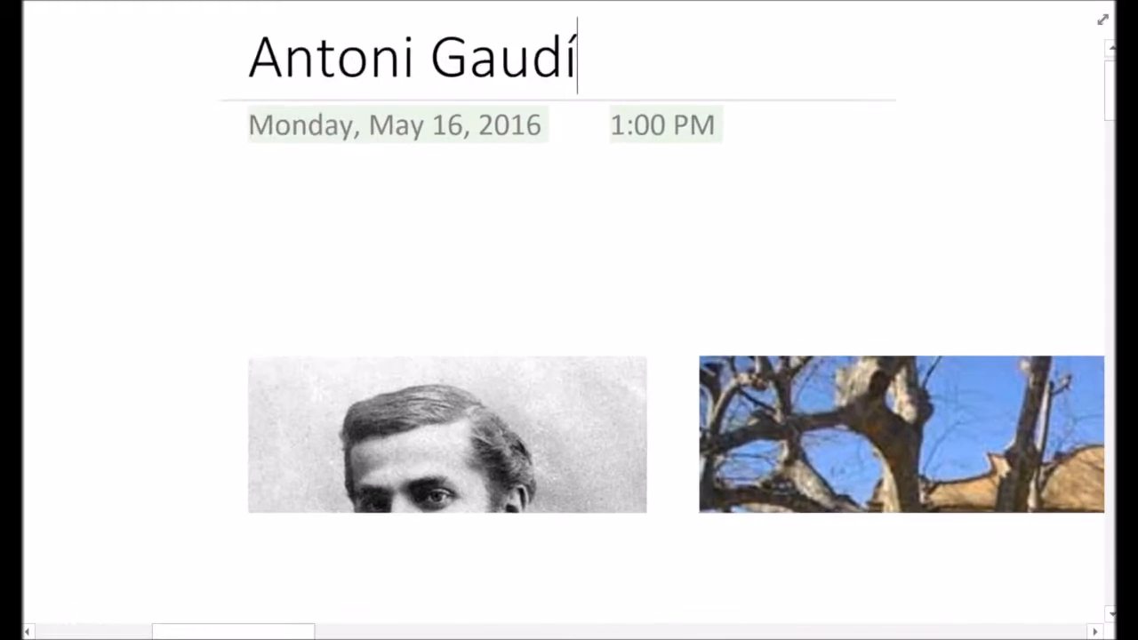
pyautogui.scroll(-3)
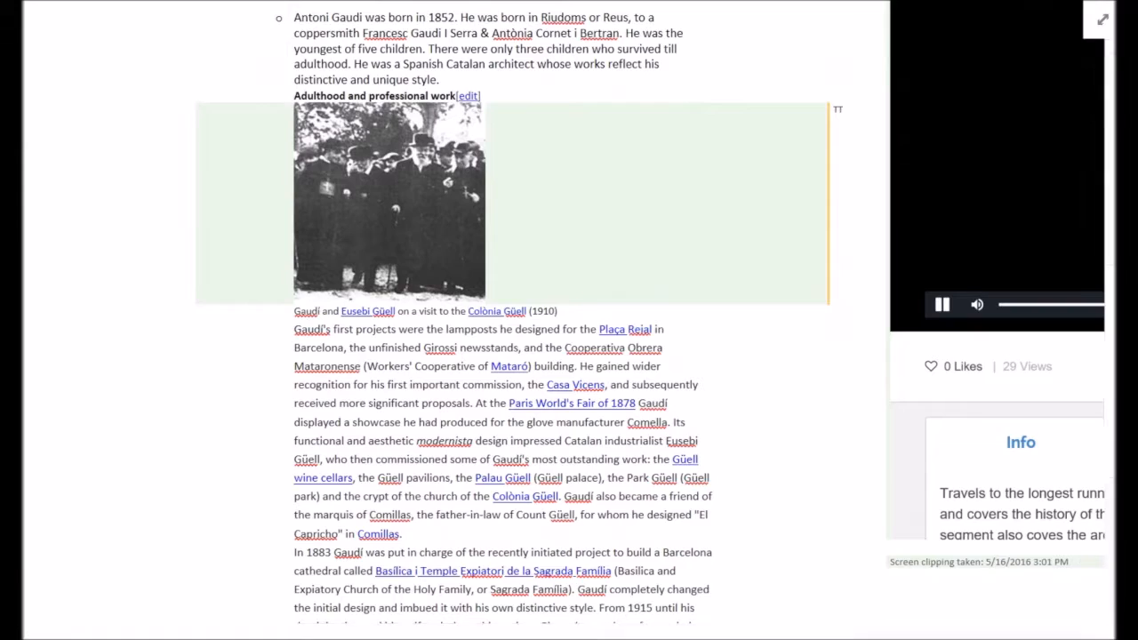
# Step: Scroll past the Structural Construction floor plan to the Sagrada Familia structure text and interior photo
pyautogui.scroll(-3)
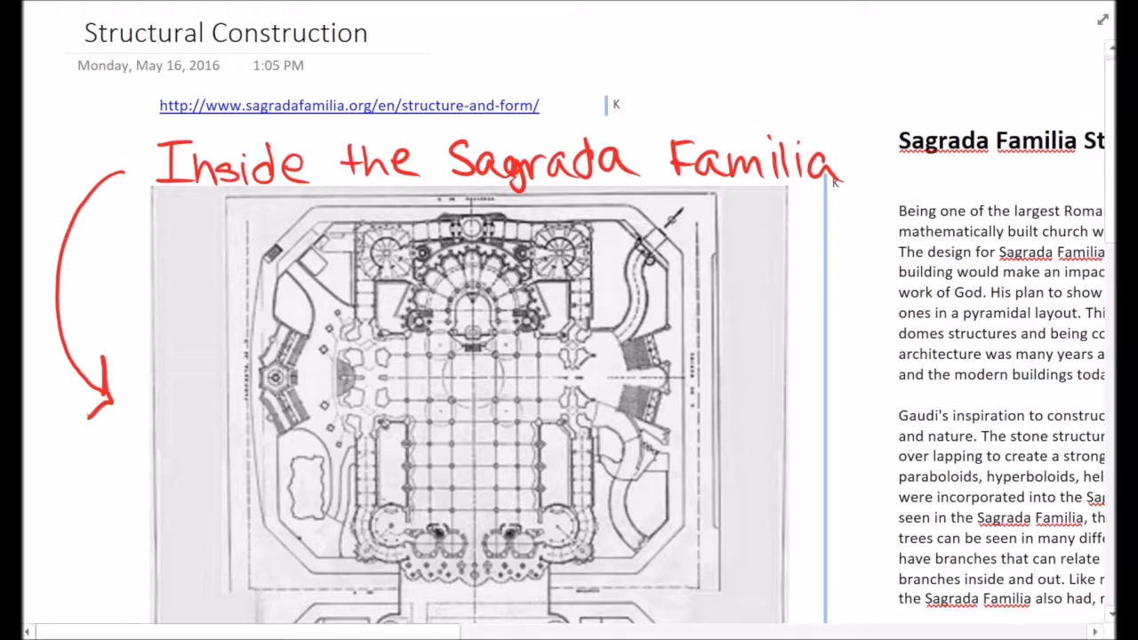
pyautogui.scroll(-3)
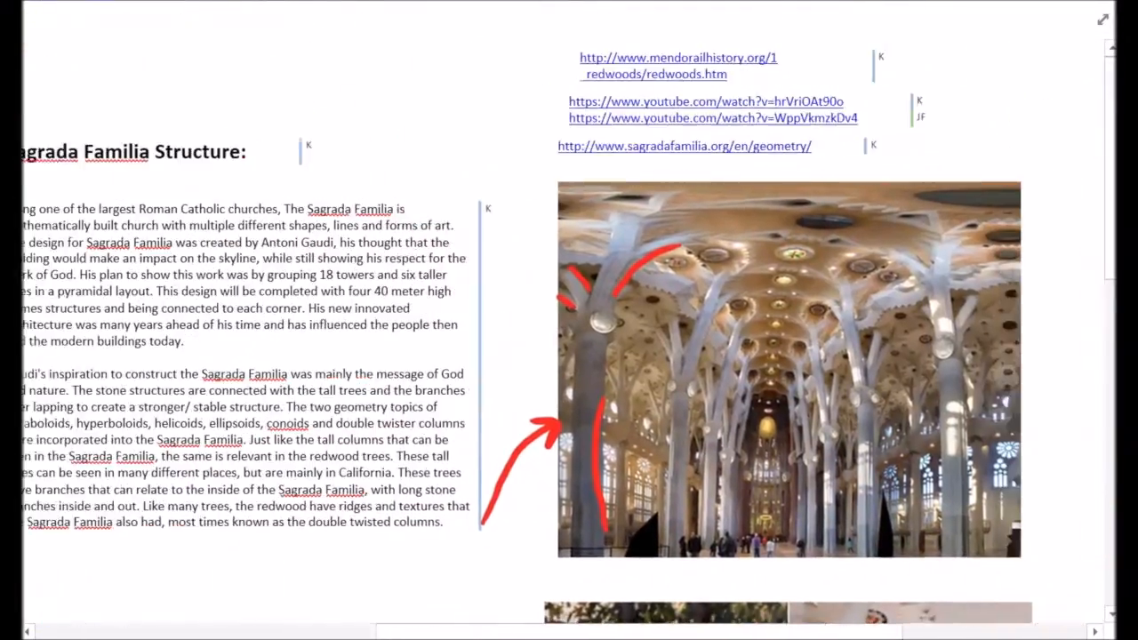
# Step: Scroll down to the redwood tree cross-section diagrams and the tree-versus-column comparison photos
pyautogui.scroll(-3)
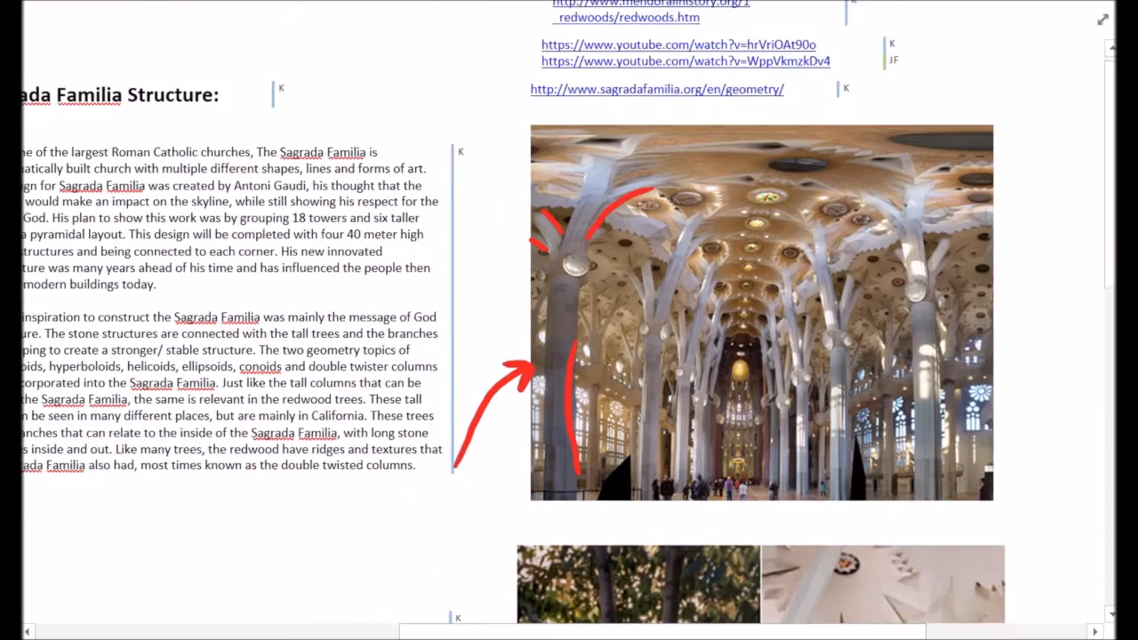
pyautogui.scroll(-3)
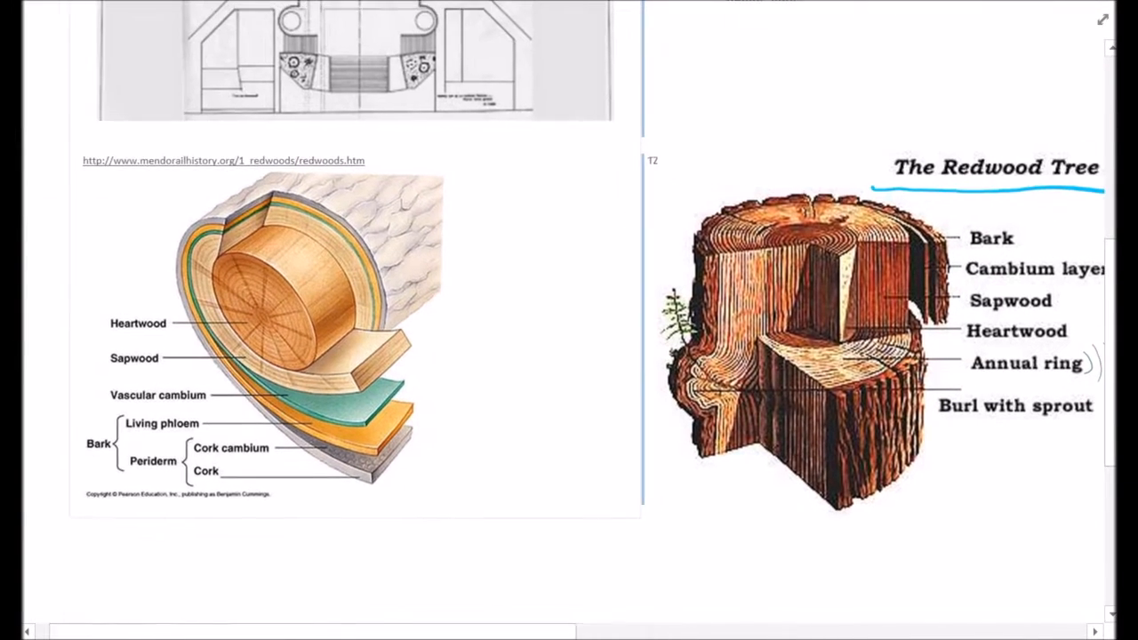
pyautogui.scroll(-3)
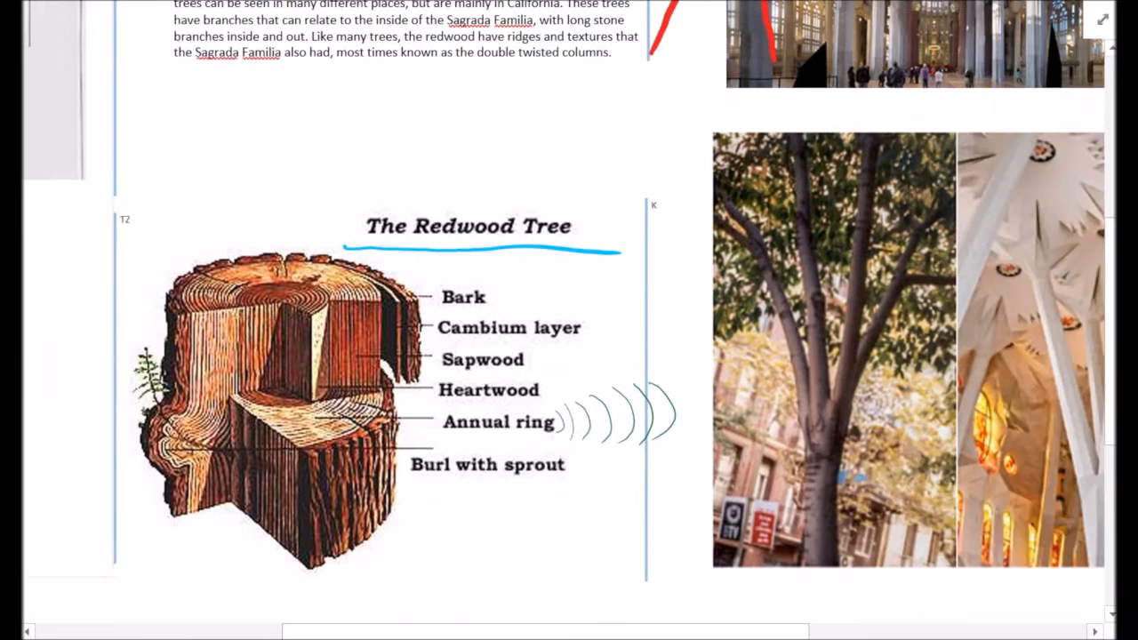